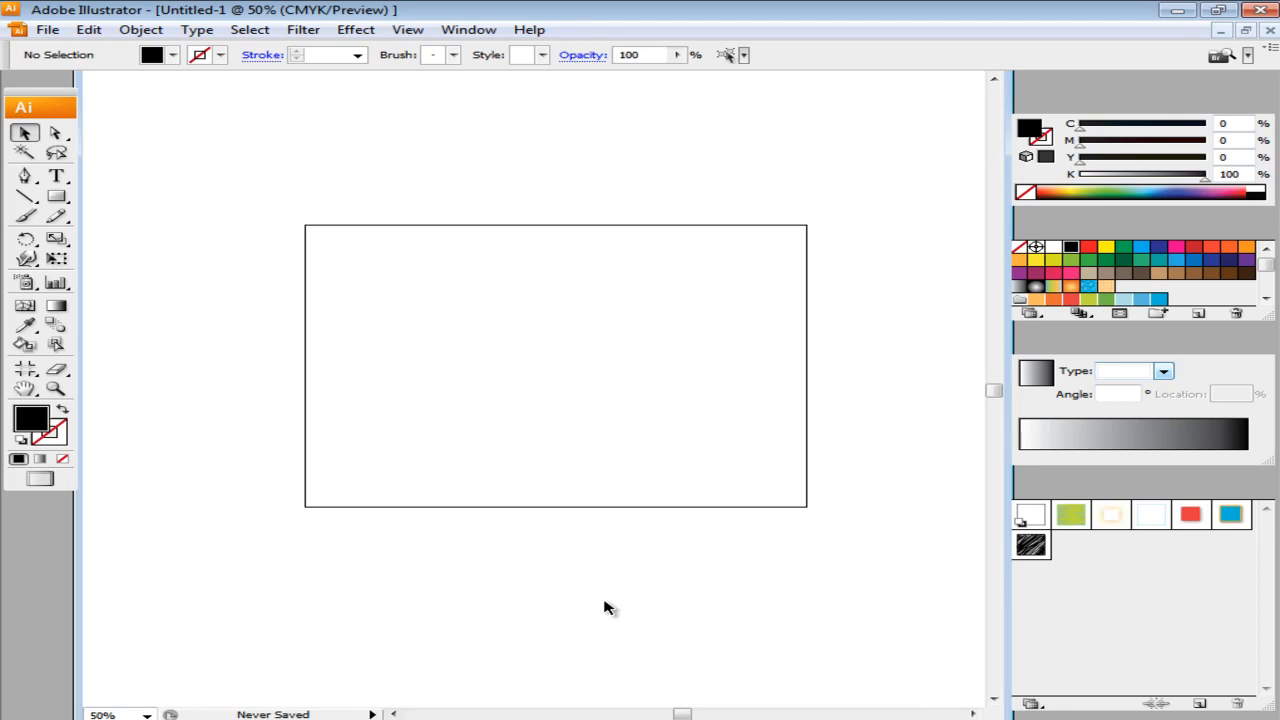
pyautogui.moveTo(484, 520)
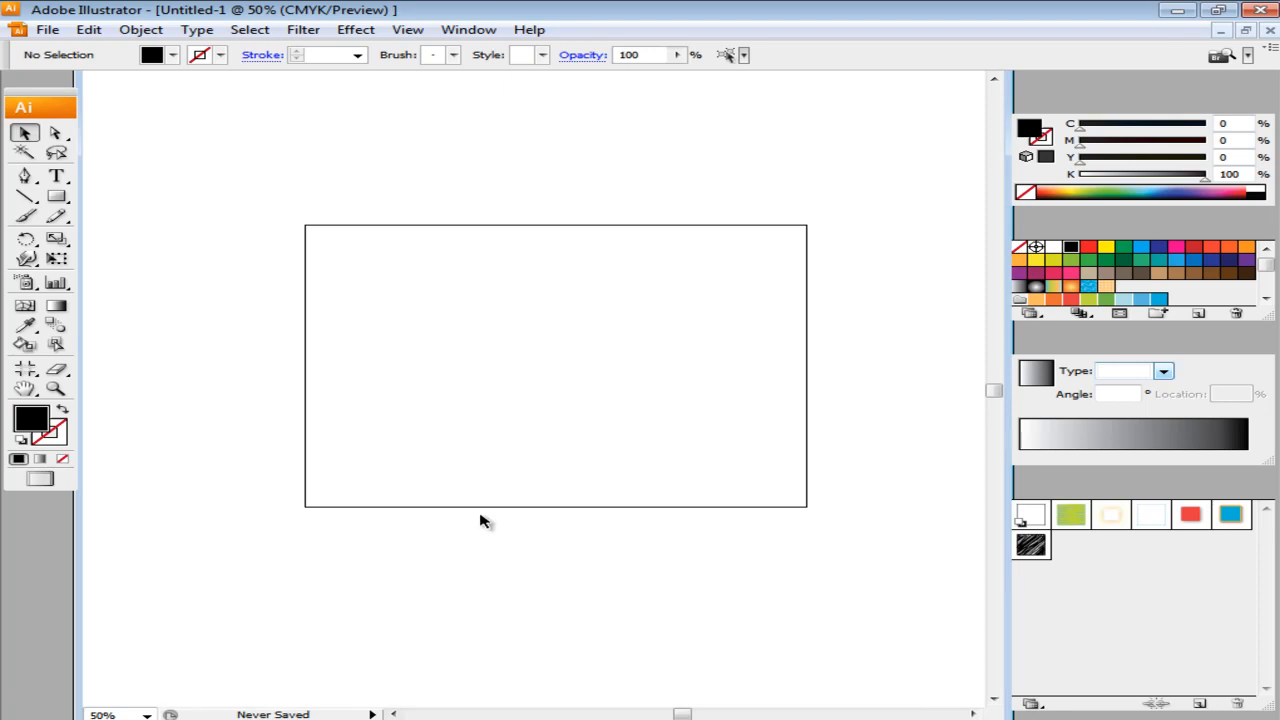
pyautogui.moveTo(164, 304)
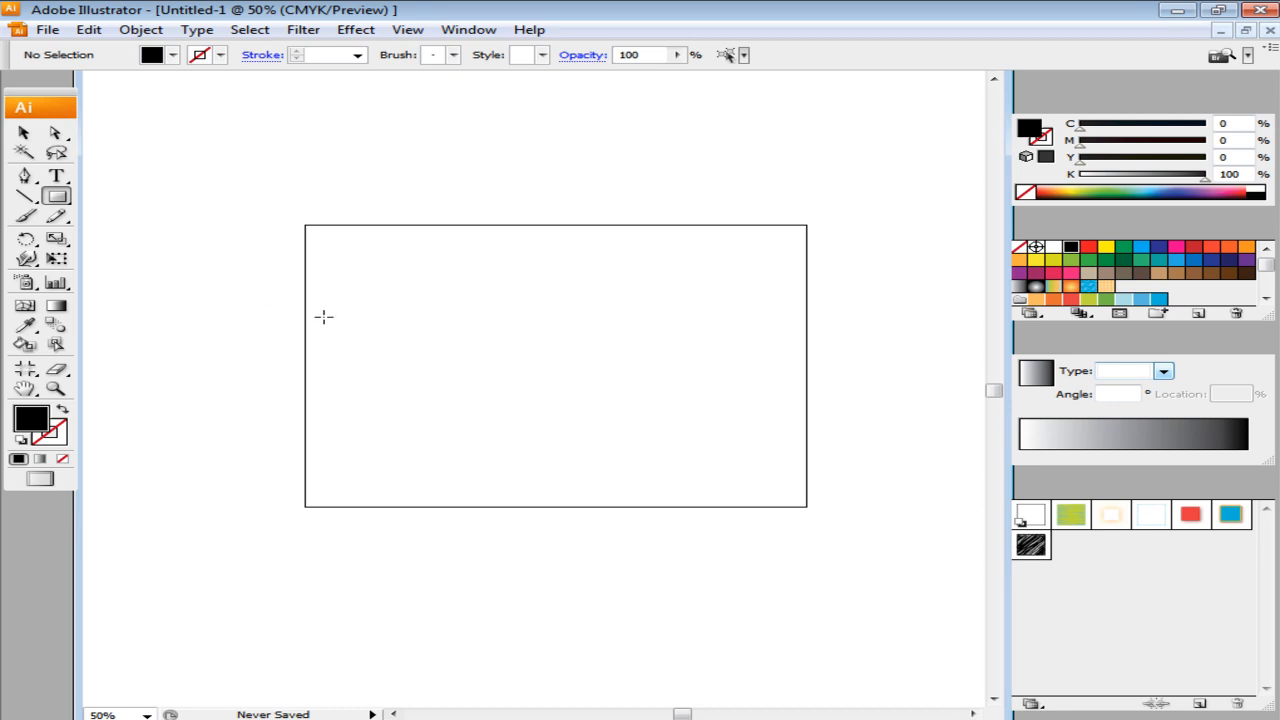
# Create an 800 × 600 px rectangle covering the artboard.
pyautogui.click(324, 316)
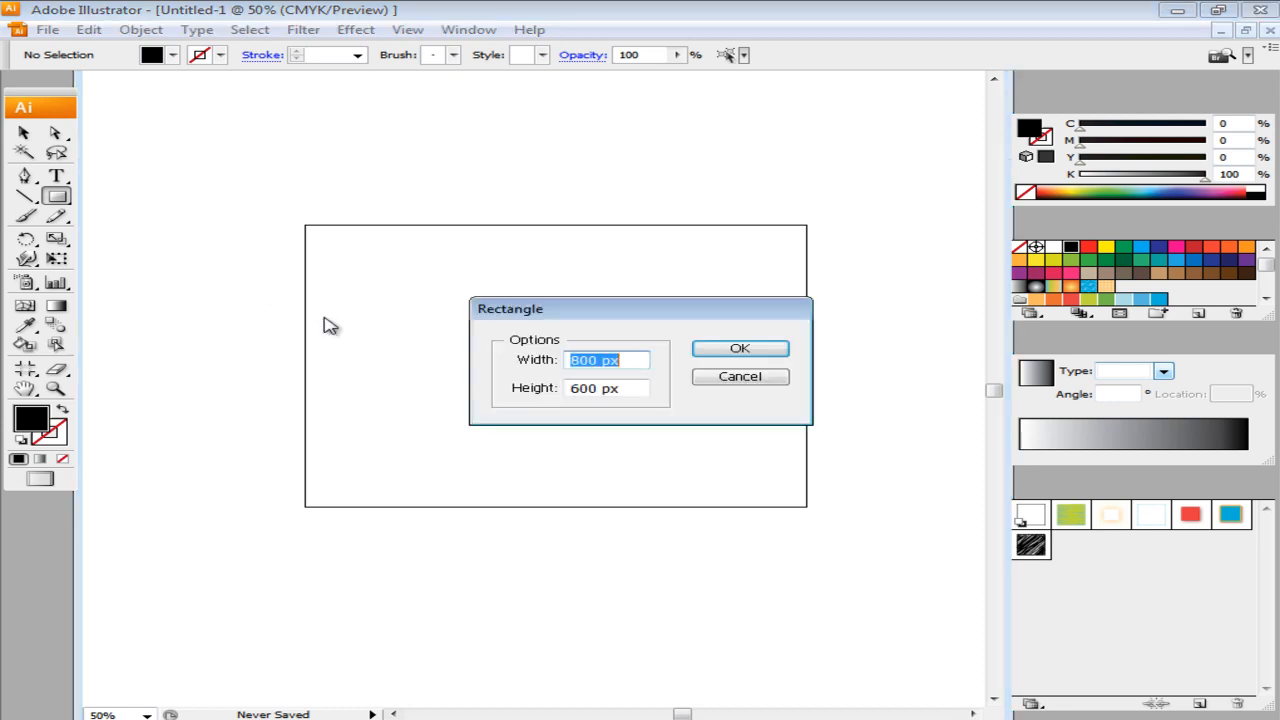
pyautogui.click(740, 348)
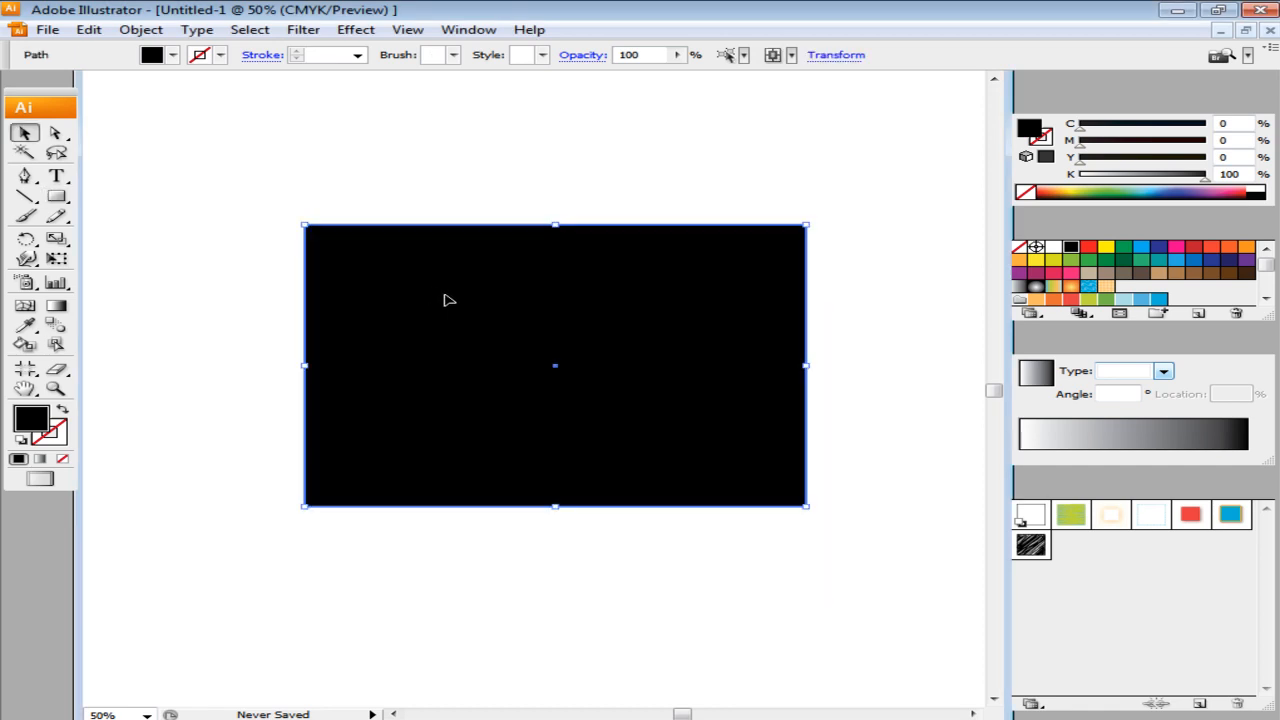
pyautogui.moveTo(922, 430)
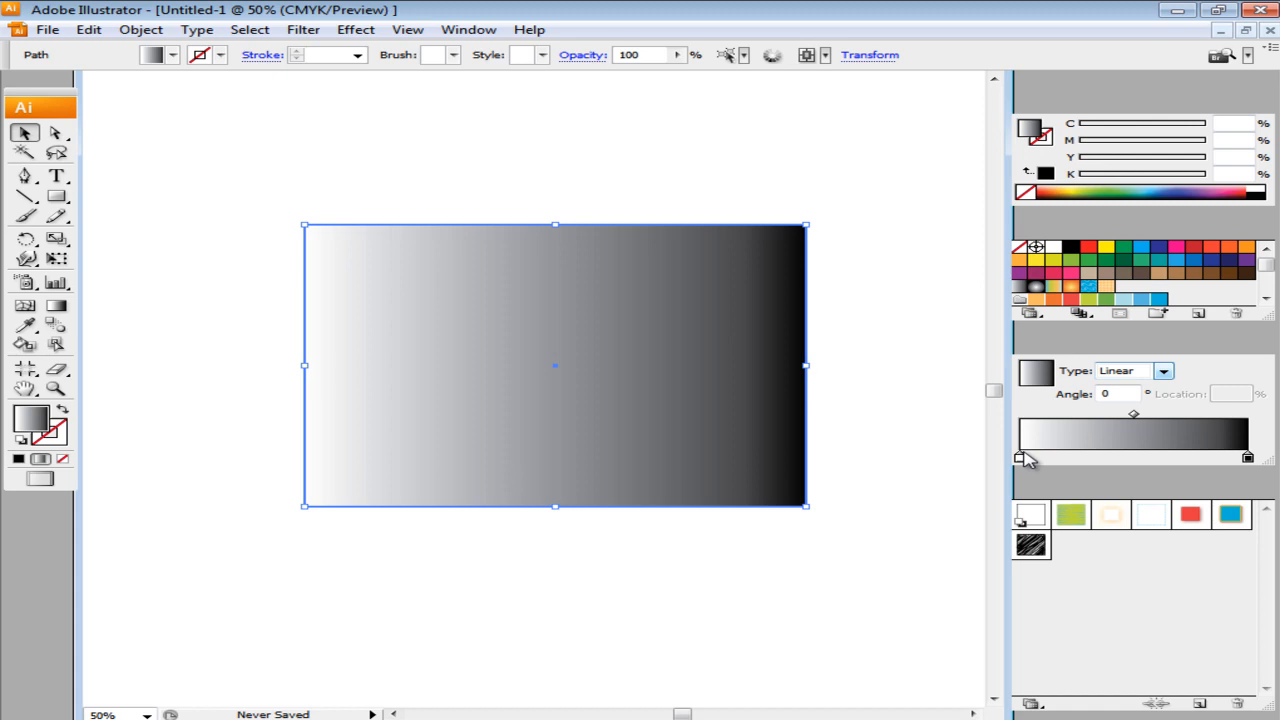
pyautogui.moveTo(1170, 388)
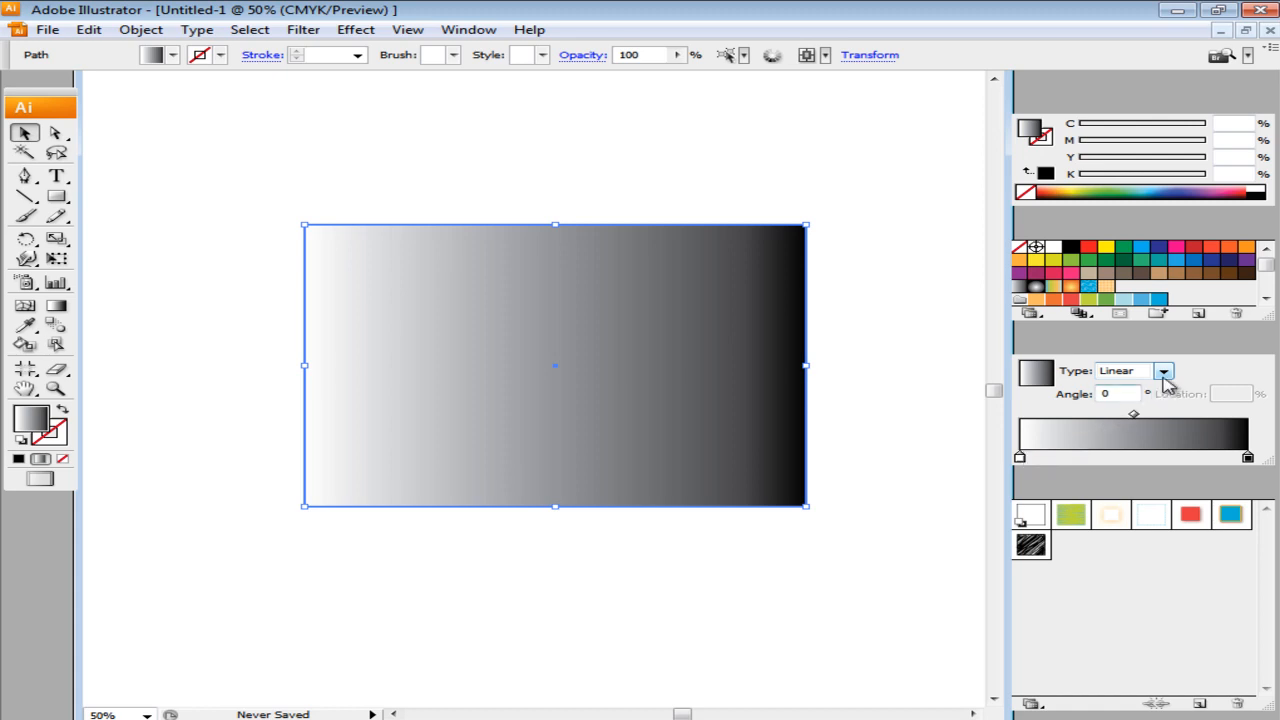
# Make the fill a radial gradient with magenta A81B8E as its edge colour.
pyautogui.click(1164, 370)
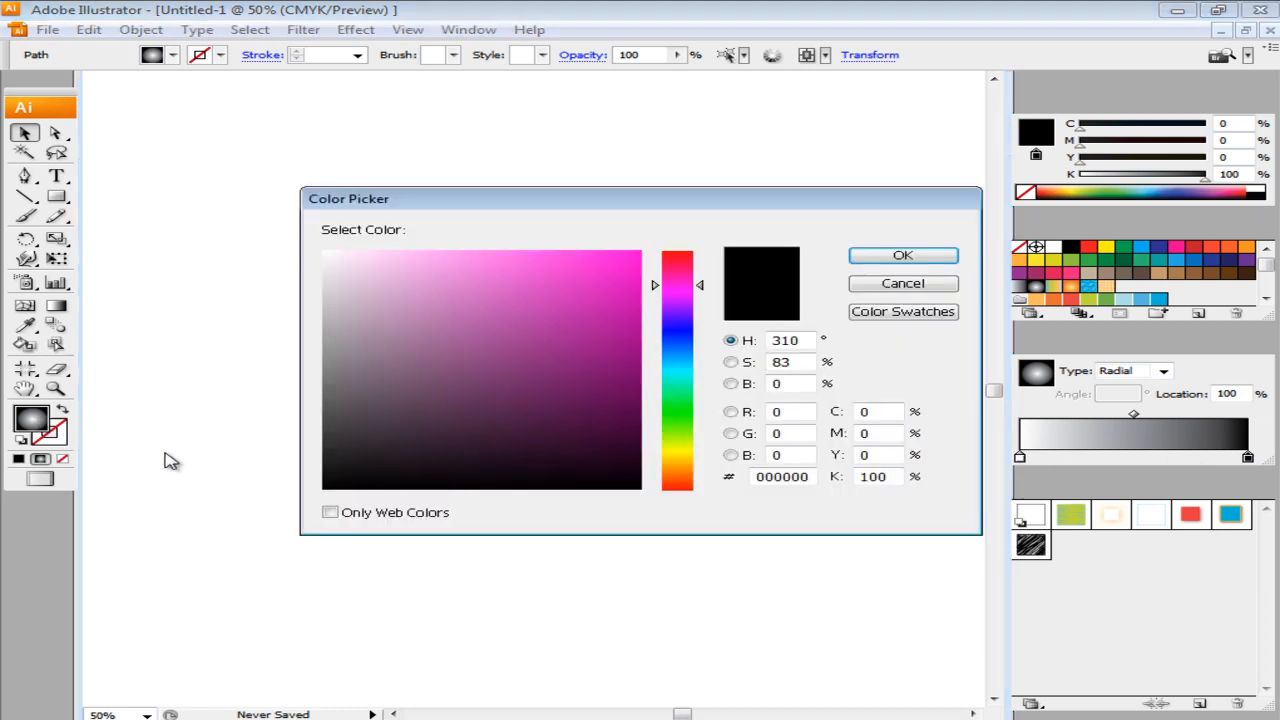
pyautogui.click(782, 476)
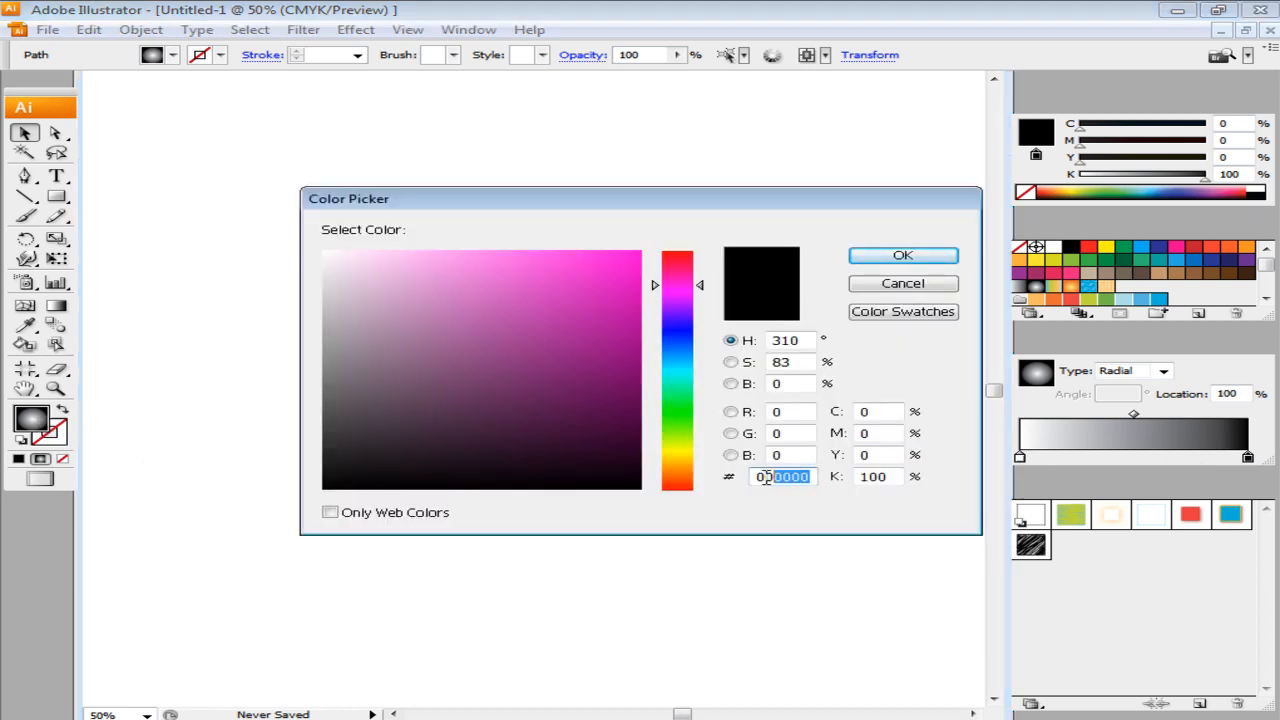
pyautogui.write('A81B8E')
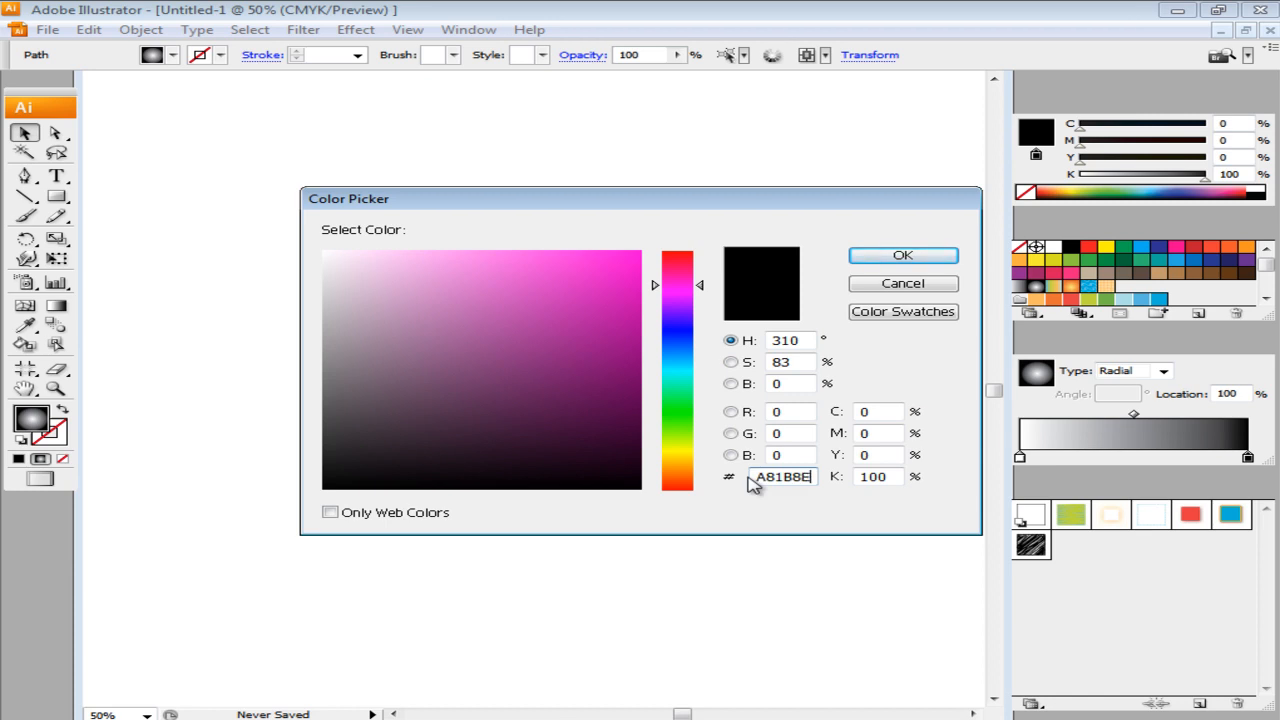
pyautogui.click(900, 256)
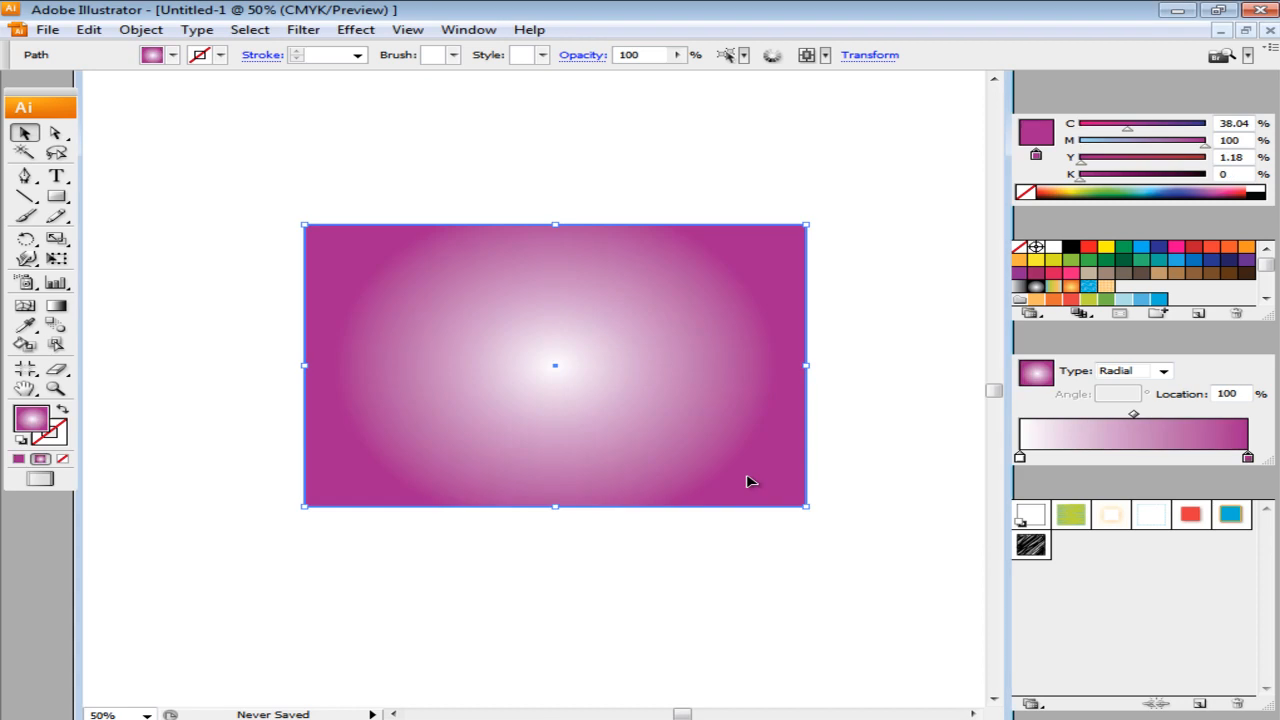
pyautogui.moveTo(492, 428)
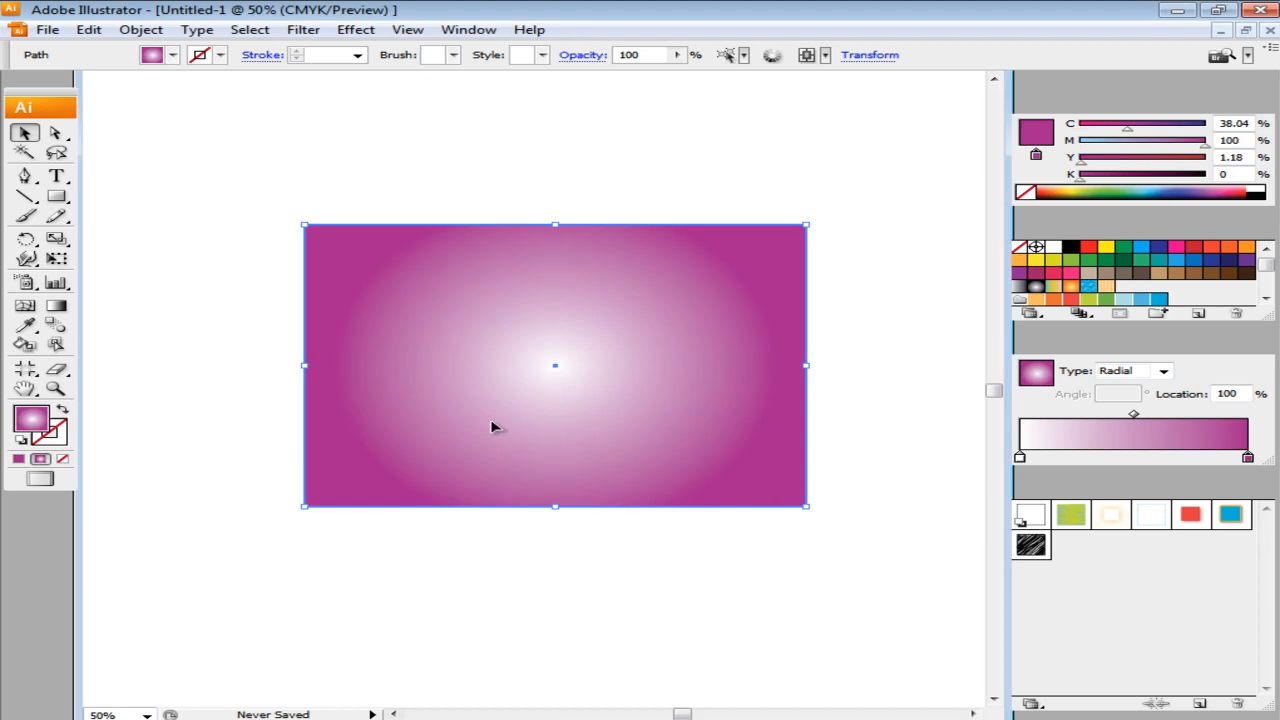
pyautogui.moveTo(490, 424)
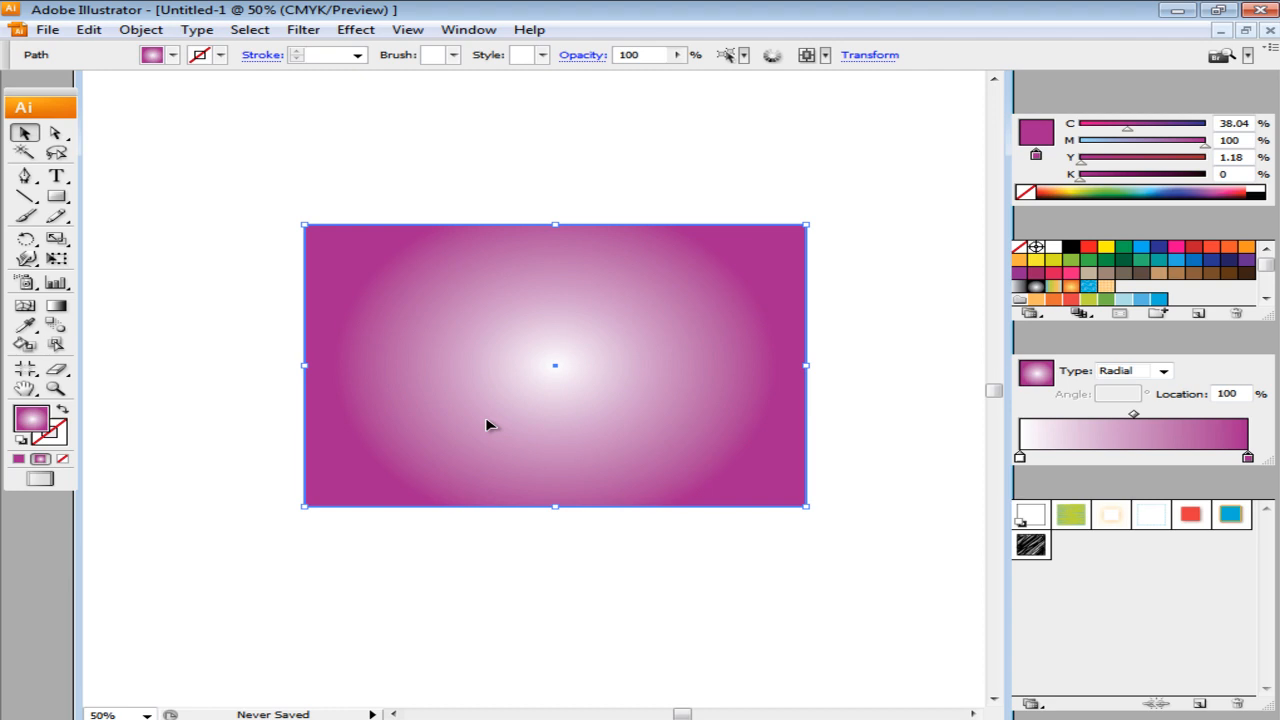
pyautogui.moveTo(262, 360)
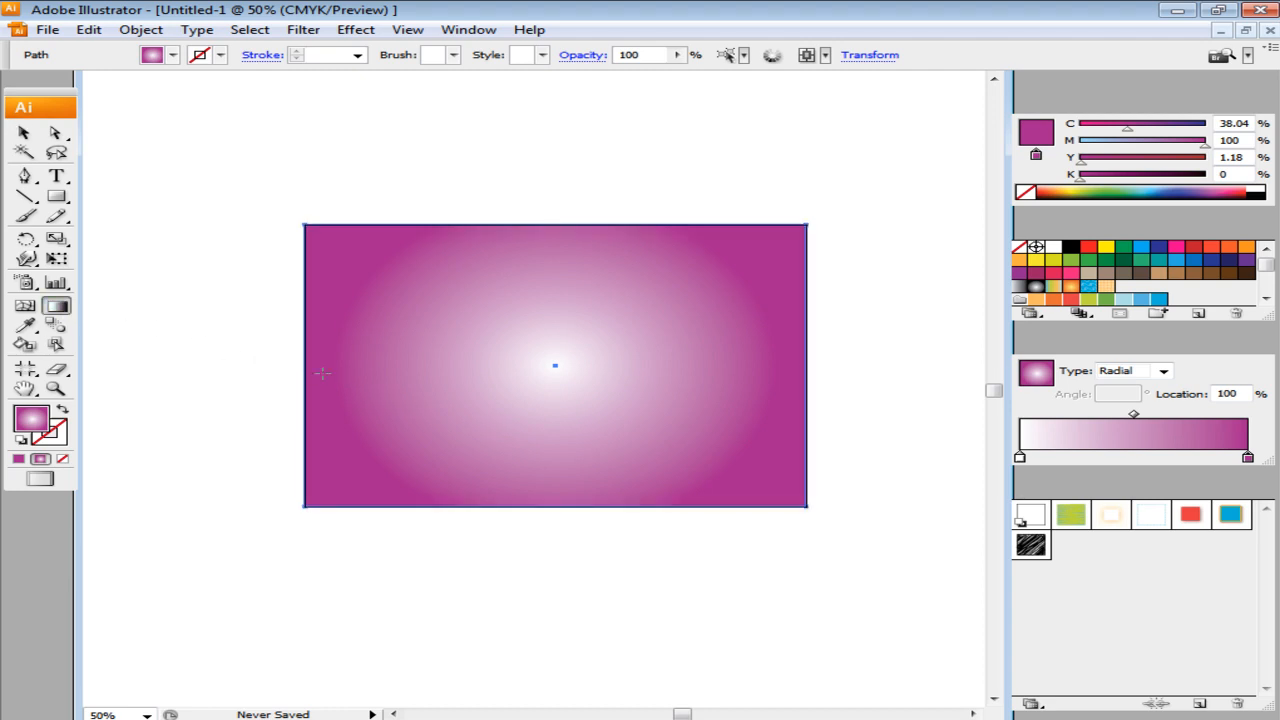
# Drag the radial gradient so a small white glow sits at the rectangle's left edge.
pyautogui.moveTo(324, 372); pyautogui.dragTo(436, 364)
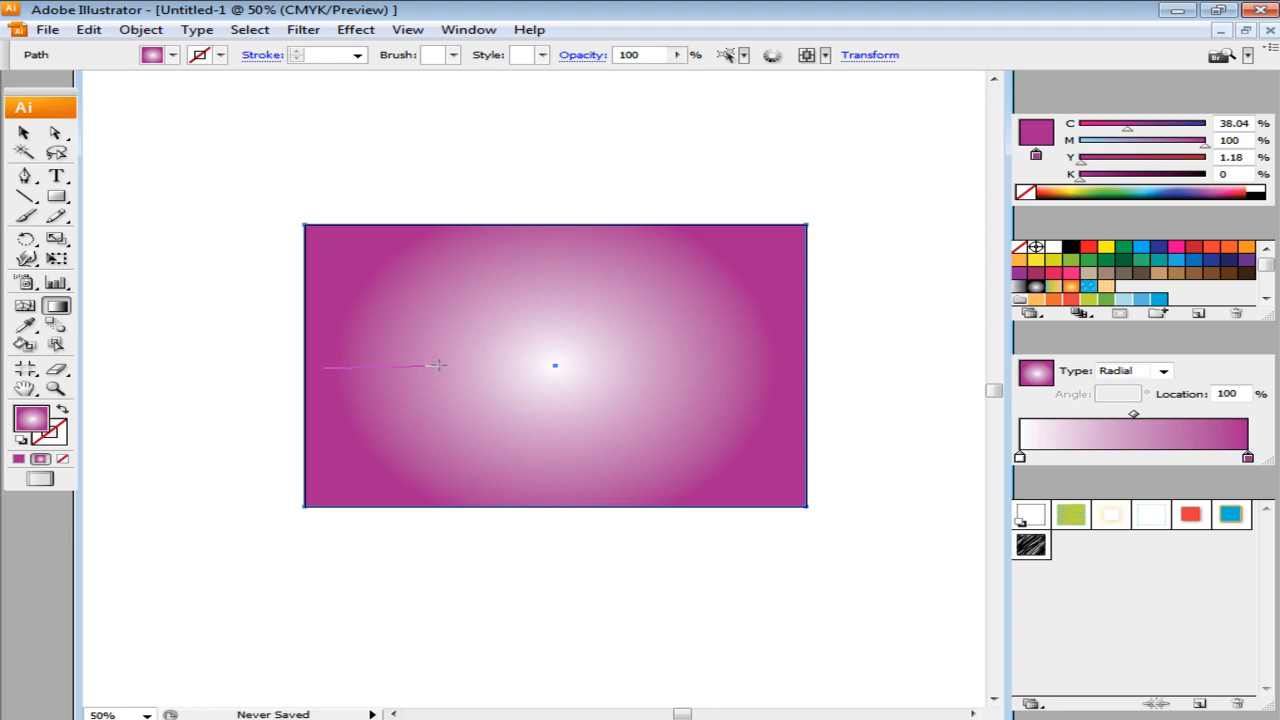
pyautogui.moveTo(556, 364); pyautogui.dragTo(410, 380)
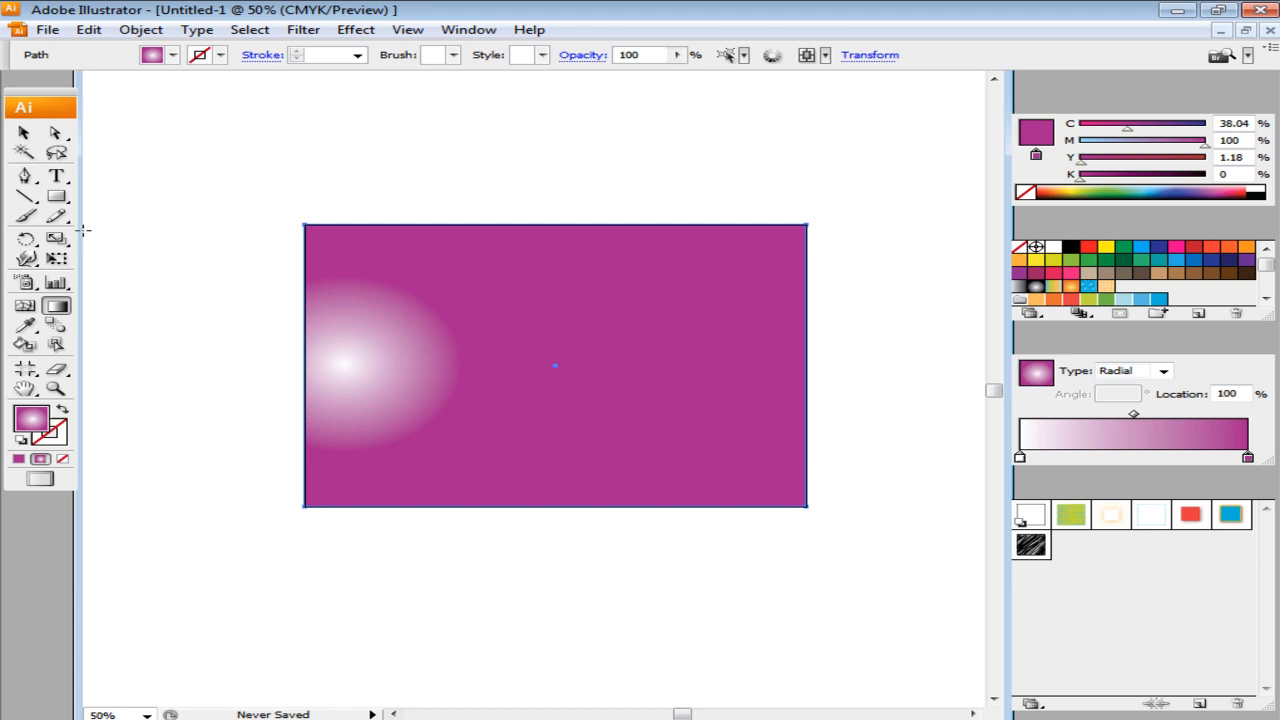
# Add a 730 × 730 px circle over the rectangle's left side with the Ellipse Tool.
pyautogui.click(56, 196)
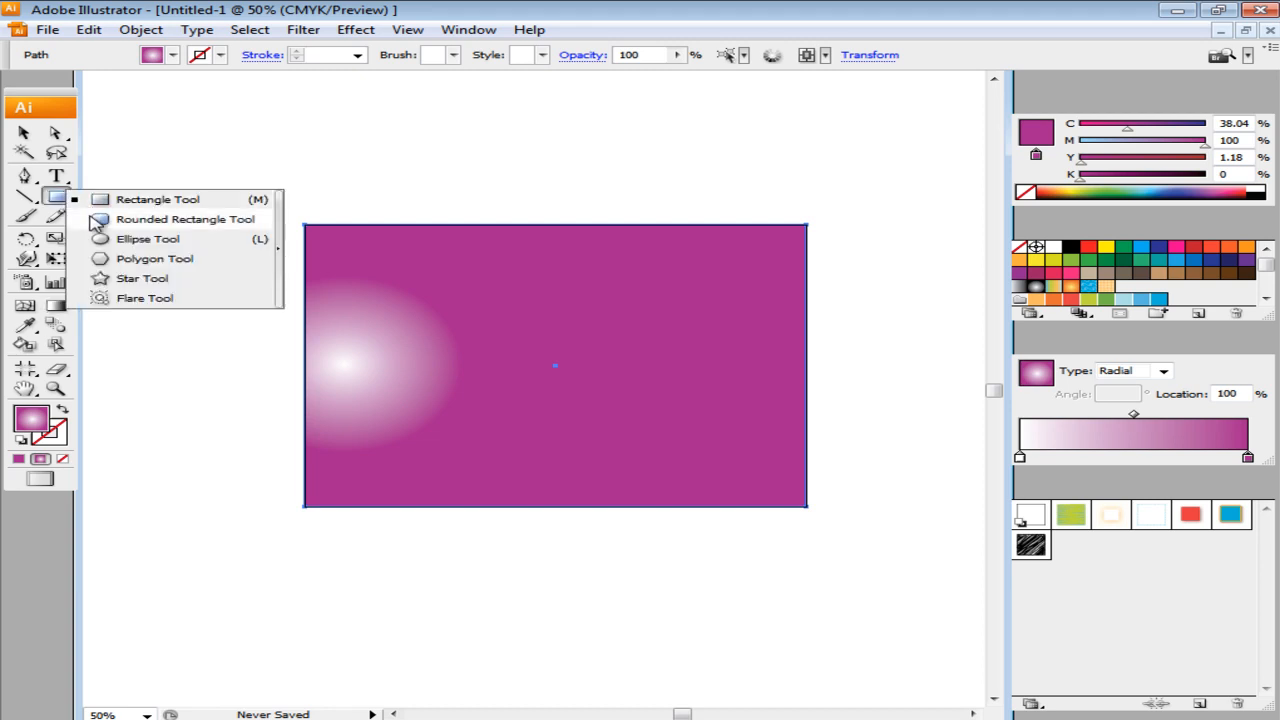
pyautogui.click(148, 238)
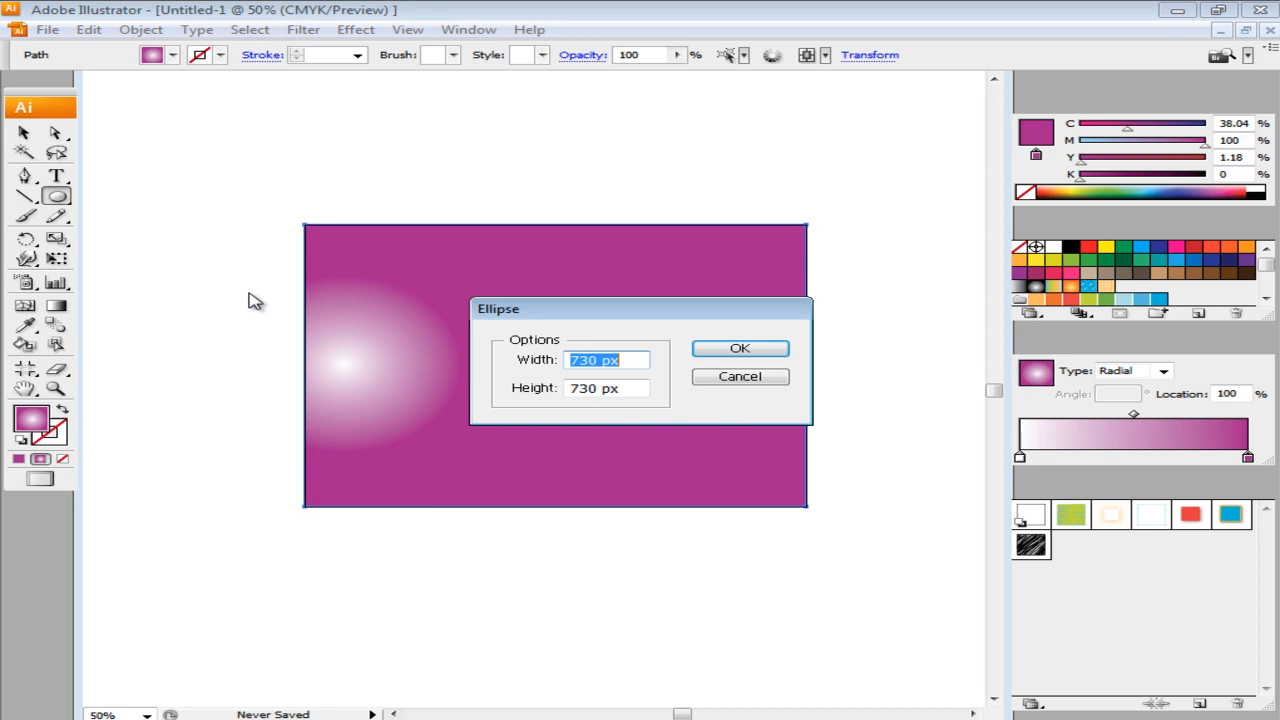
pyautogui.click(740, 348)
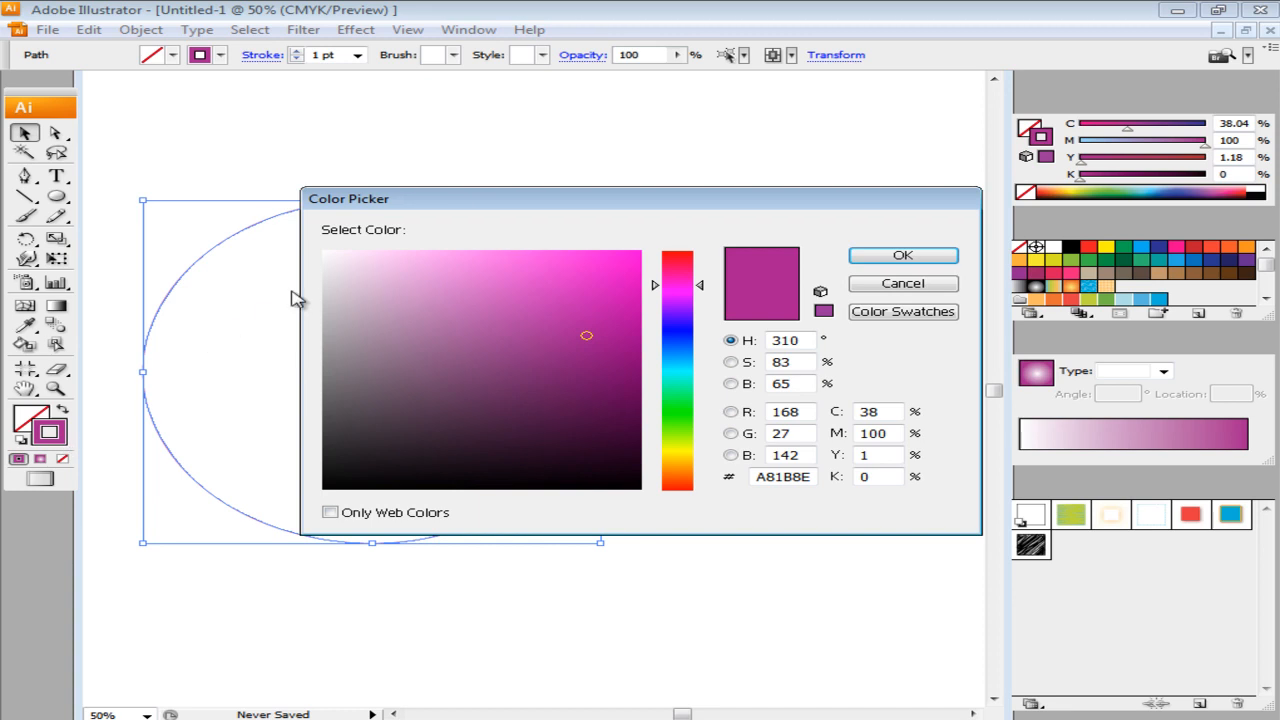
# Give the circle a pure white (FFFFFF) stroke colour.
pyautogui.click(324, 252)
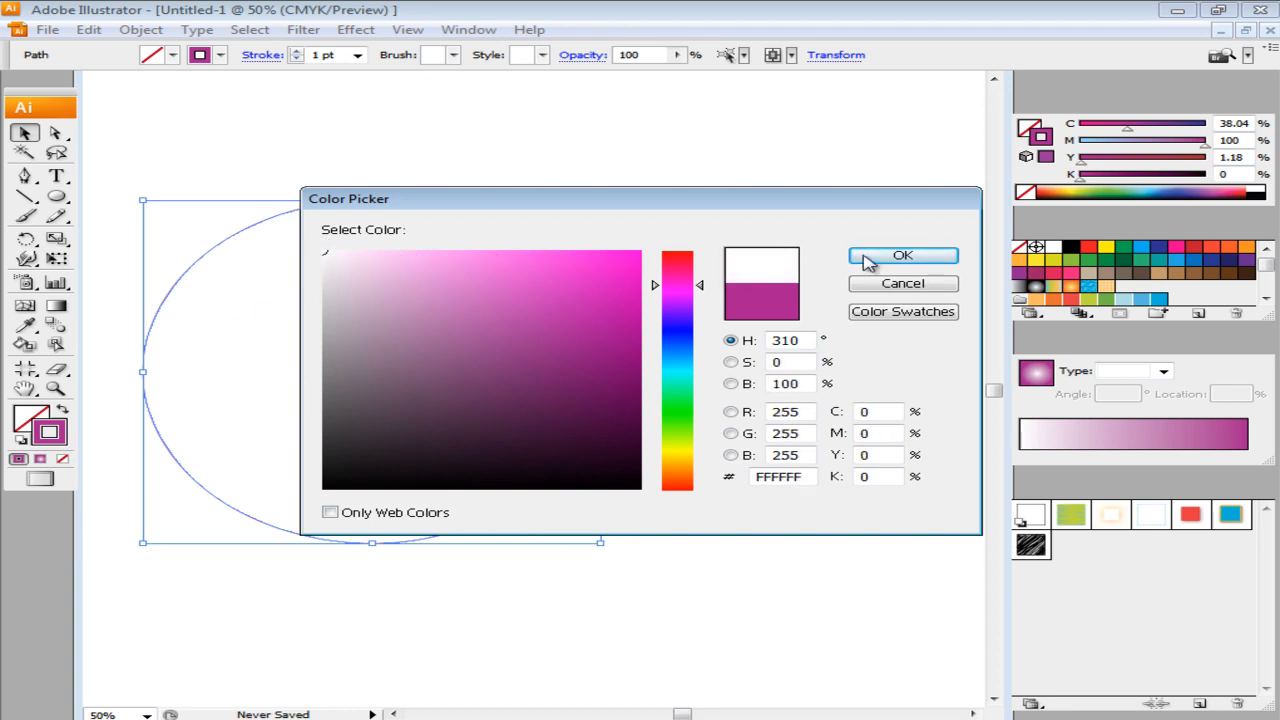
pyautogui.click(902, 256)
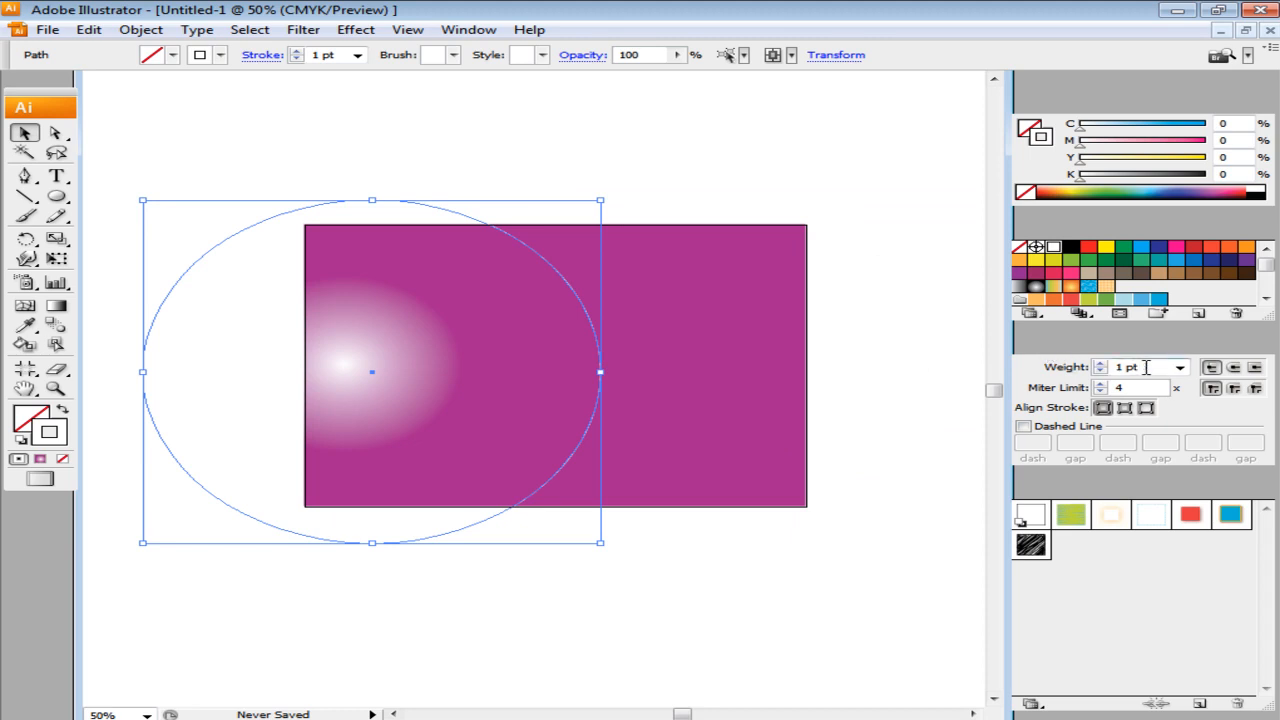
# Set the circle's stroke weight to 800 pt so the dashes form sunburst rays.
pyautogui.write('800')
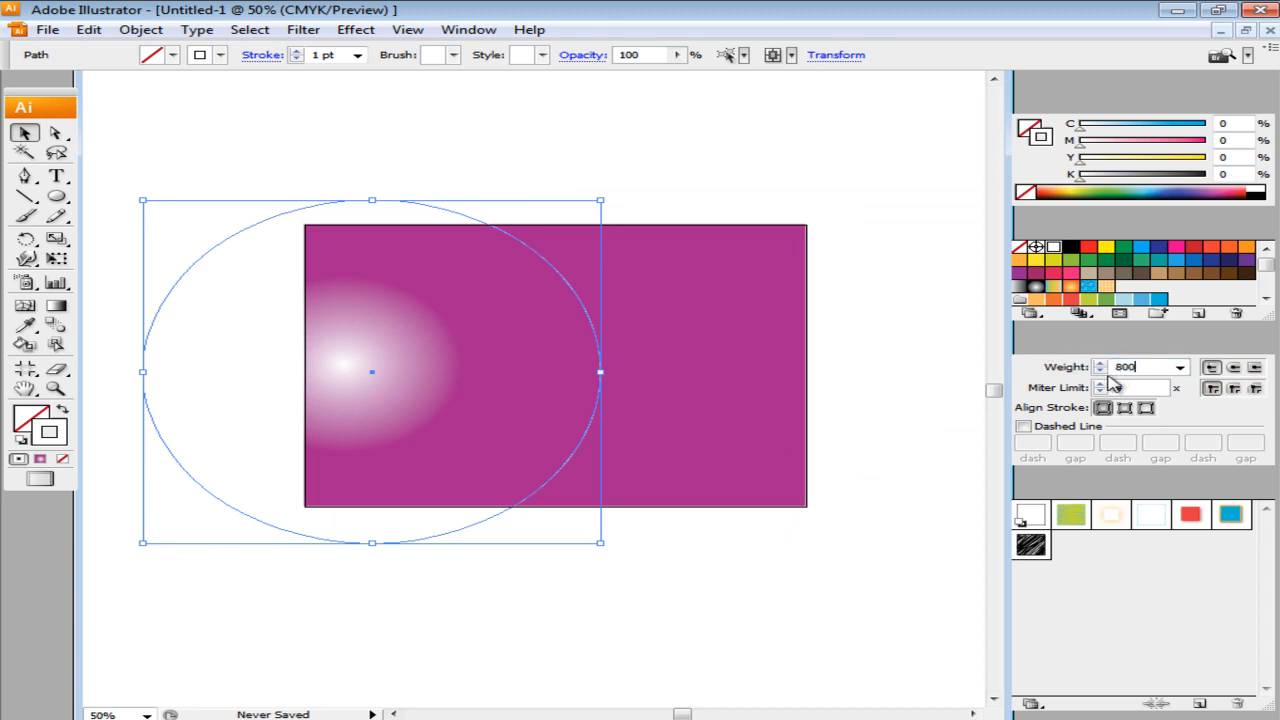
pyautogui.click(1024, 426)
pyautogui.write('50')
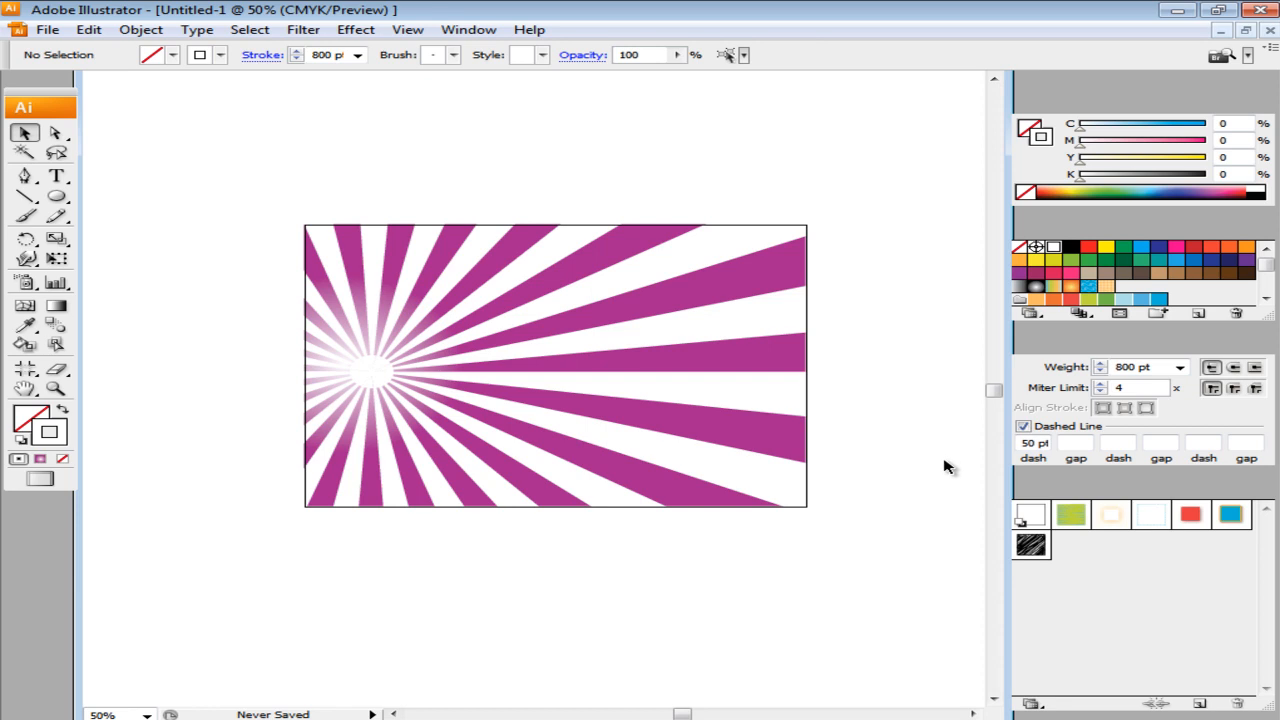
pyautogui.moveTo(924, 468)
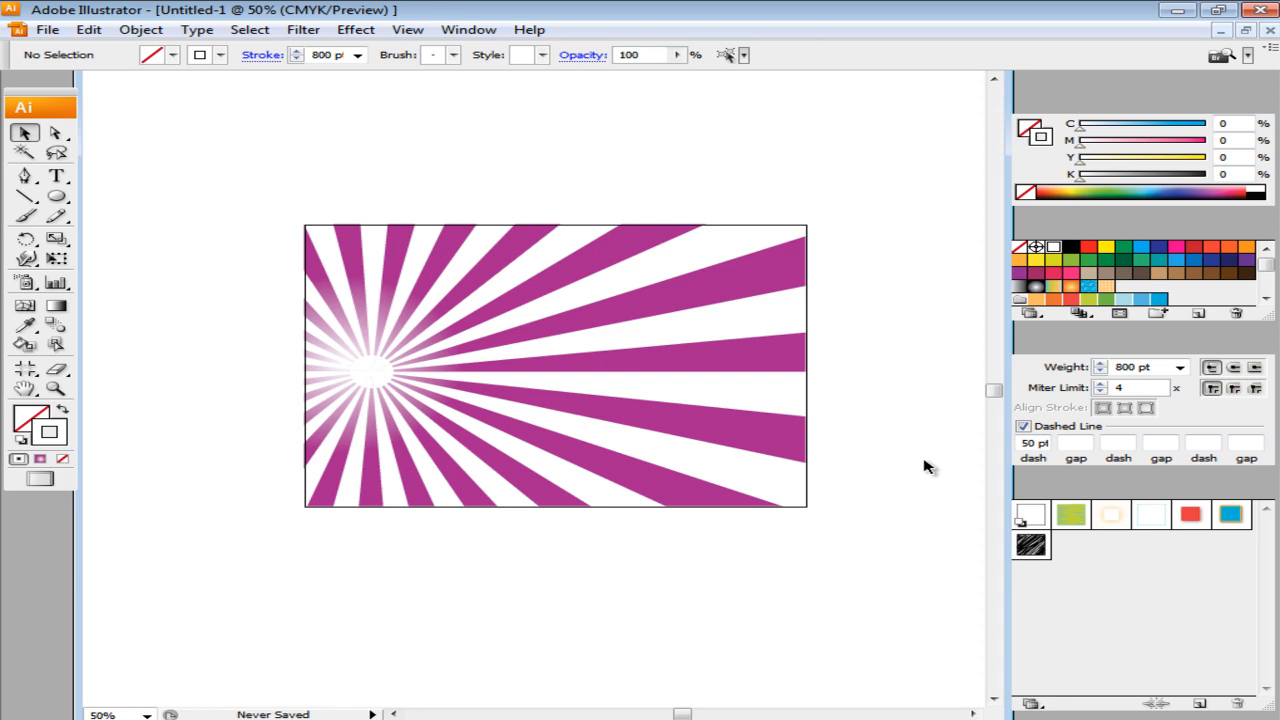